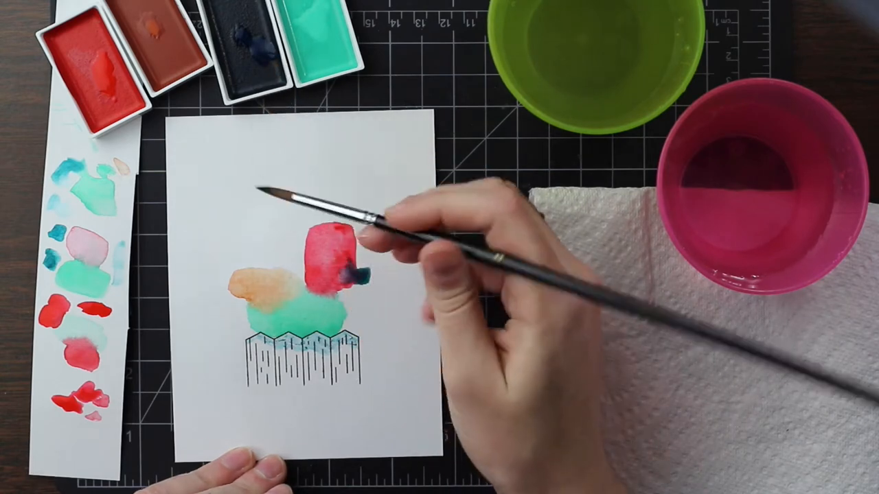
{"action": "mouse_move", "coordinate": [323, 254]}
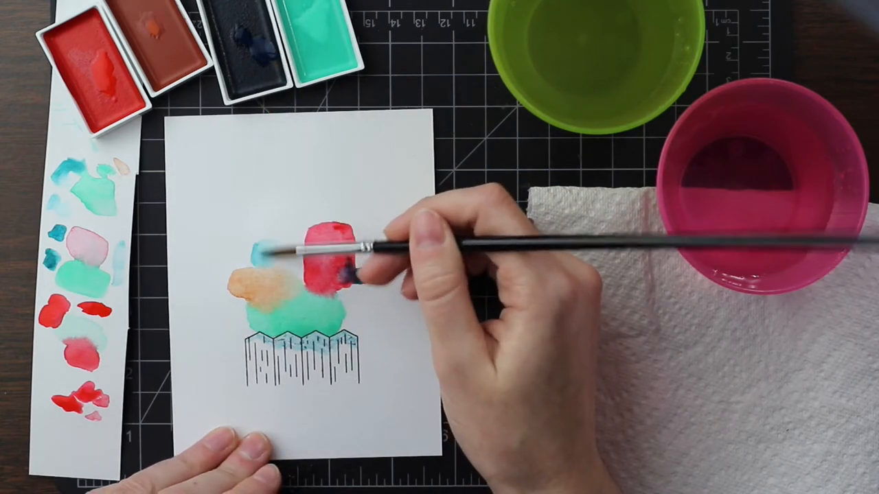